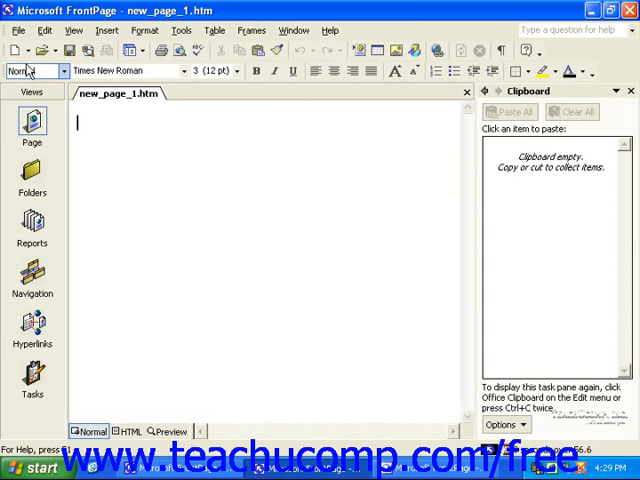
- Start creating a new page or web from the File menu
{"action": "left_click", "coordinate": [18, 28]}
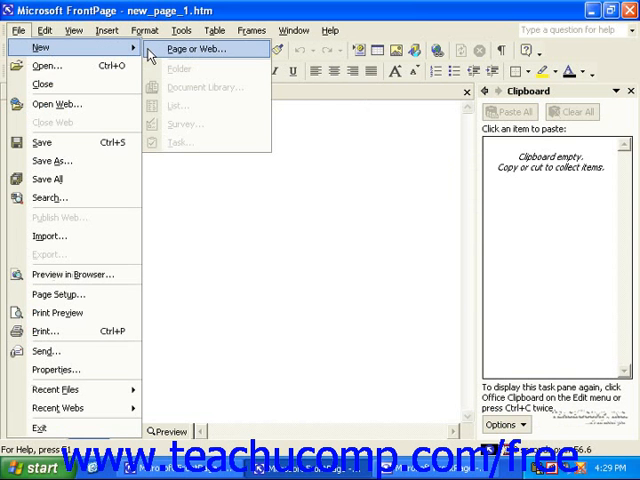
{"action": "mouse_move", "coordinate": [182, 46]}
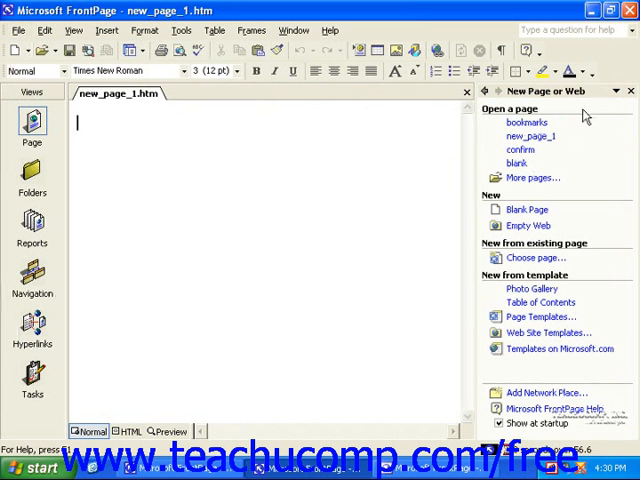
{"action": "mouse_move", "coordinate": [536, 316]}
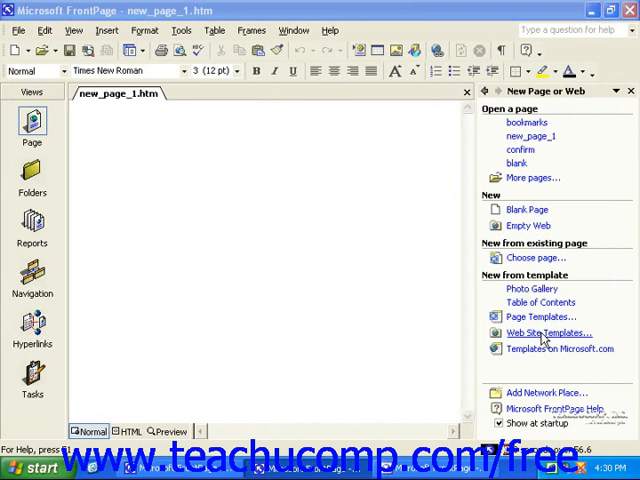
- Create a web from the Web Site Templates gallery with Welcome, News, Products and Services pages
{"action": "left_click", "coordinate": [552, 332]}
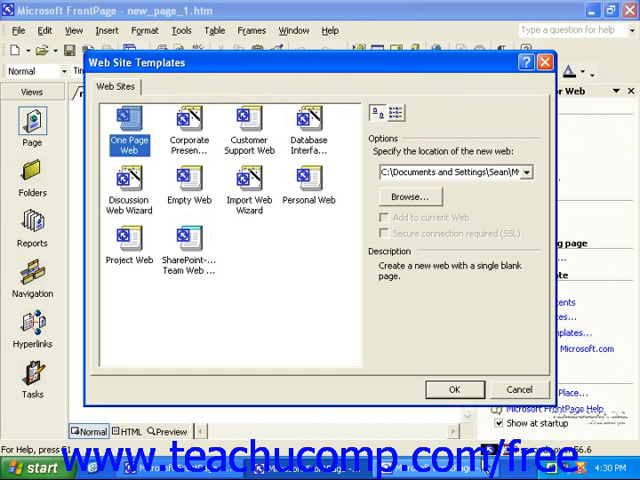
{"action": "left_click", "coordinate": [448, 388]}
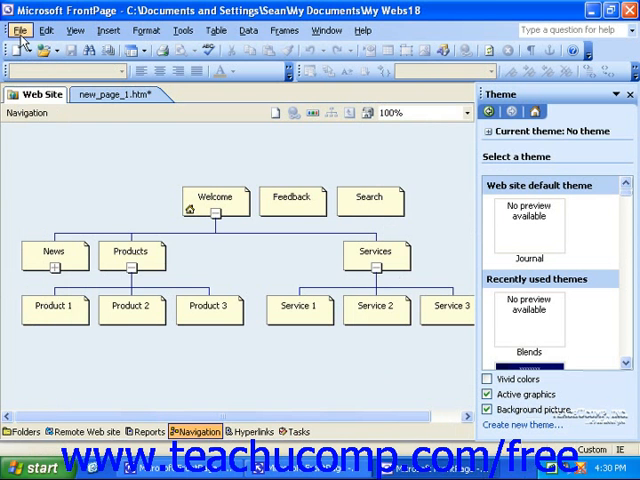
- Return to the New task pane and show the full Web Site Templates gallery
{"action": "left_click", "coordinate": [12, 32]}
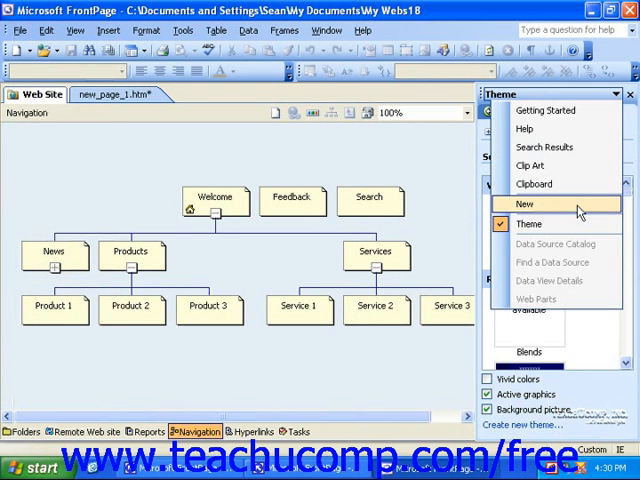
{"action": "left_click", "coordinate": [524, 204]}
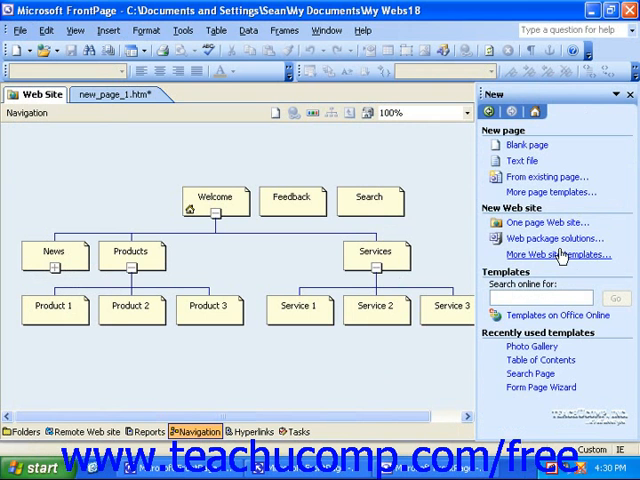
{"action": "mouse_move", "coordinate": [542, 262]}
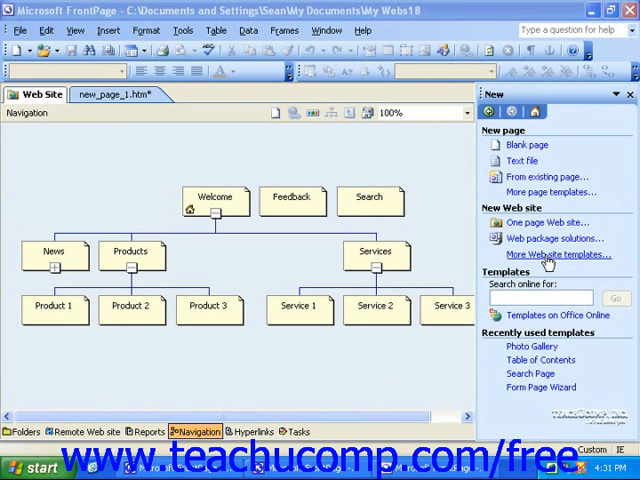
{"action": "left_click", "coordinate": [558, 256]}
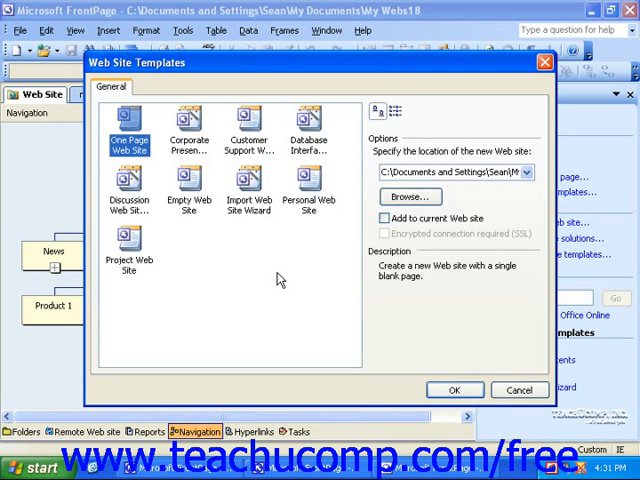
{"action": "mouse_move", "coordinate": [252, 268]}
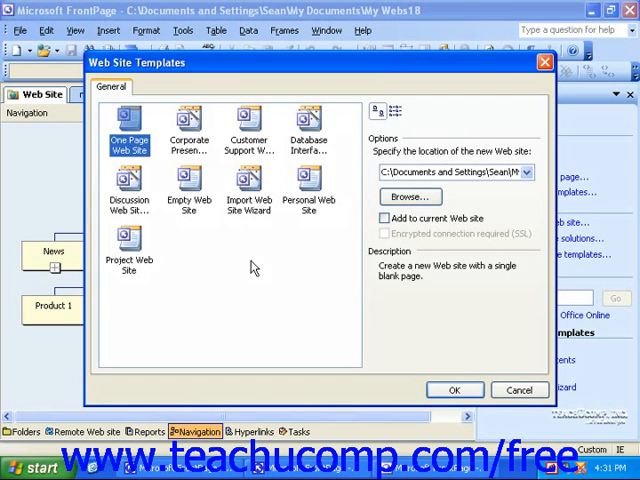
{"action": "mouse_move", "coordinate": [224, 228]}
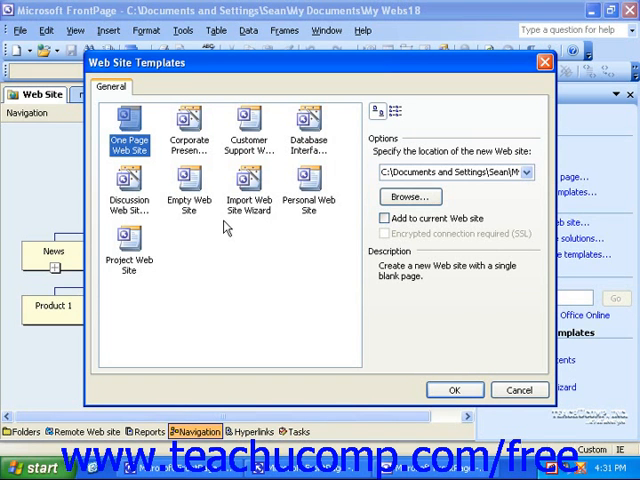
- Launch the Corporate Presence Web Wizard to create a new web site (Web33)
{"action": "left_click", "coordinate": [458, 390]}
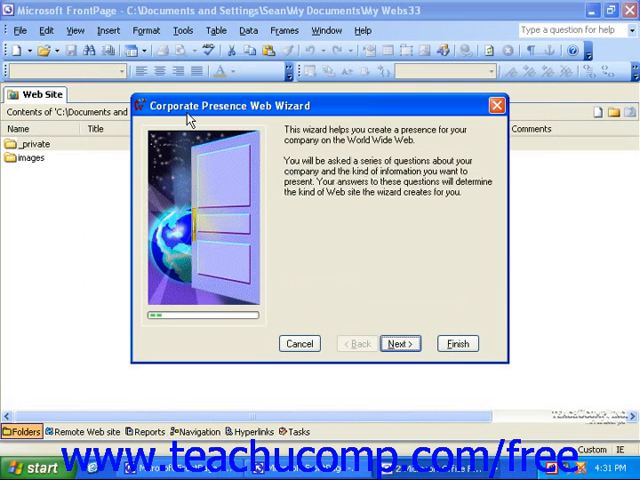
{"action": "mouse_move", "coordinate": [324, 230]}
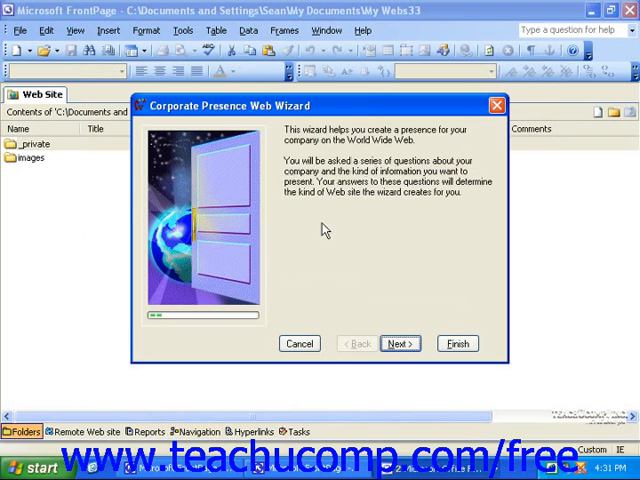
{"action": "mouse_move", "coordinate": [368, 360]}
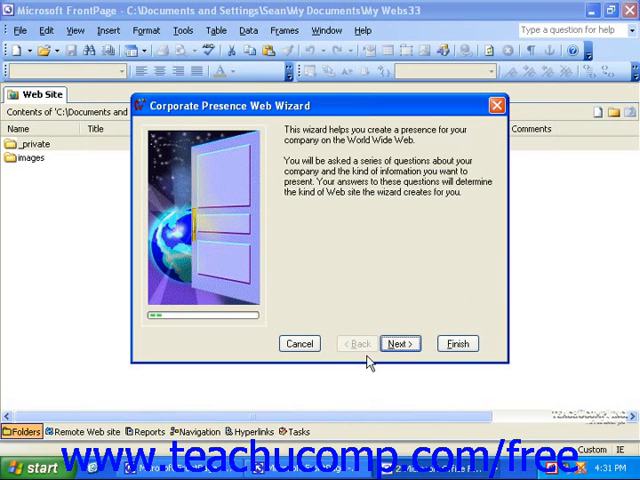
{"action": "mouse_move", "coordinate": [392, 344]}
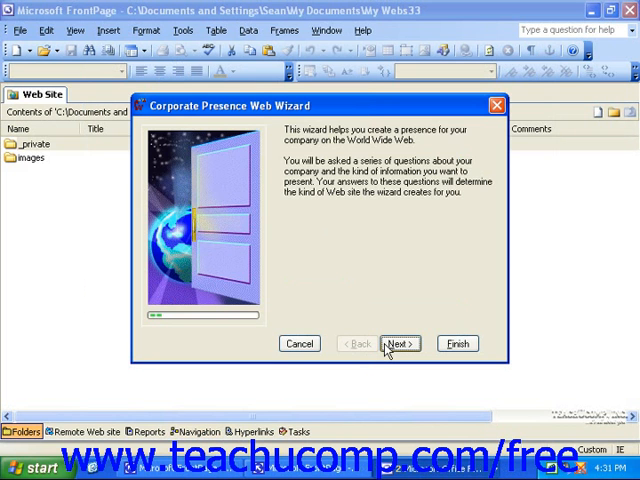
- Accept the wizard's page choices and home page topics, reaching the product and service counts
{"action": "left_click", "coordinate": [400, 344]}
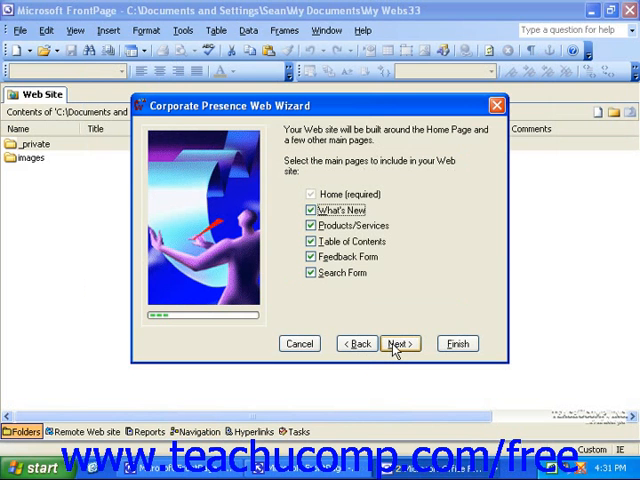
{"action": "left_click", "coordinate": [400, 344]}
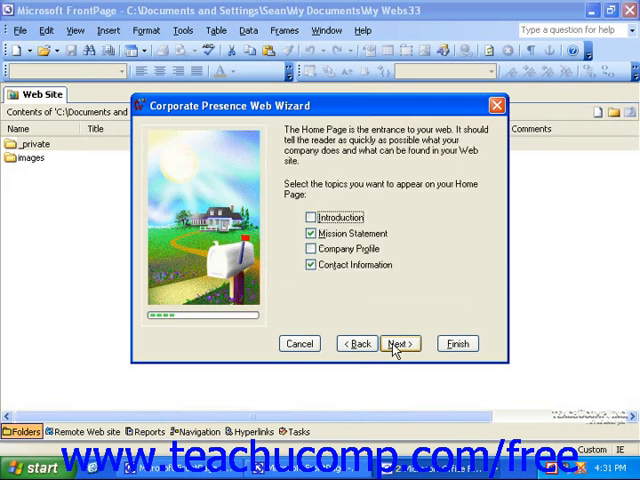
{"action": "left_click", "coordinate": [400, 344]}
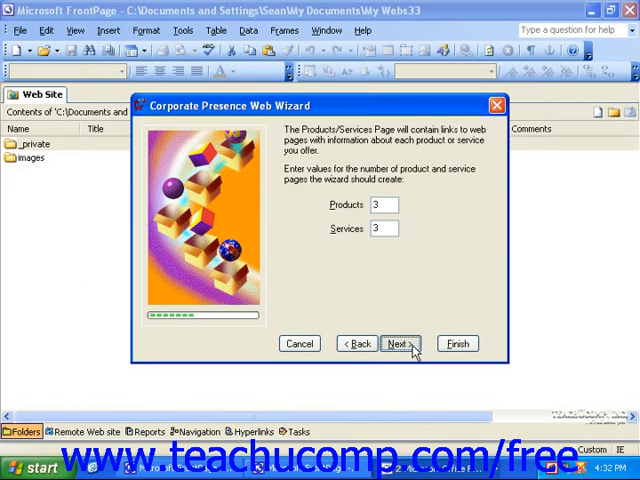
{"action": "left_click", "coordinate": [400, 344]}
{"action": "type", "text": "5"}
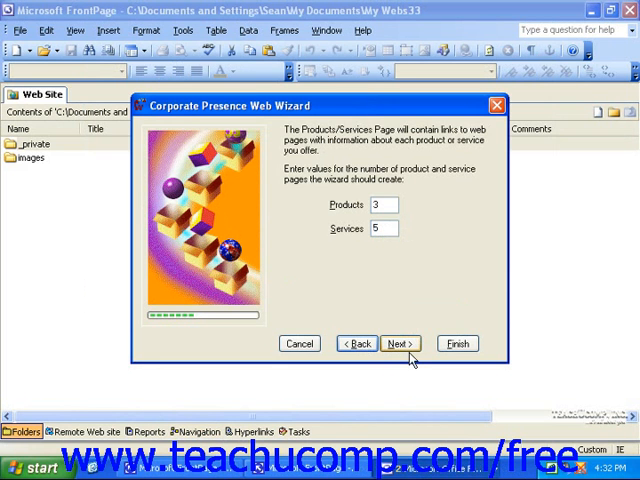
- Keep 3 products and 5 services, tab-delimited feedback storage, and the header and footer items
{"action": "left_click", "coordinate": [400, 344]}
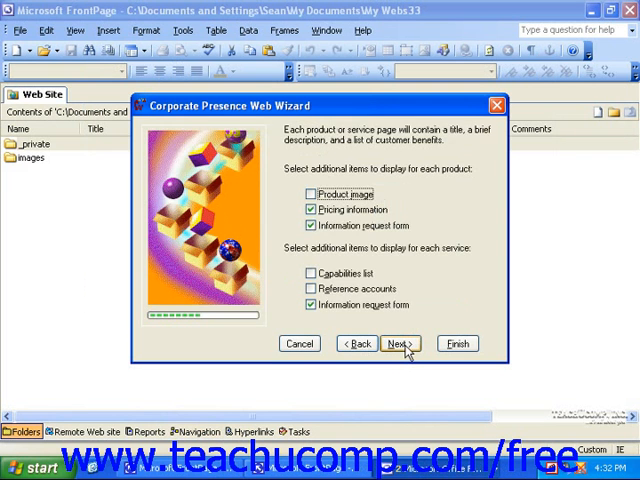
{"action": "left_click", "coordinate": [400, 344]}
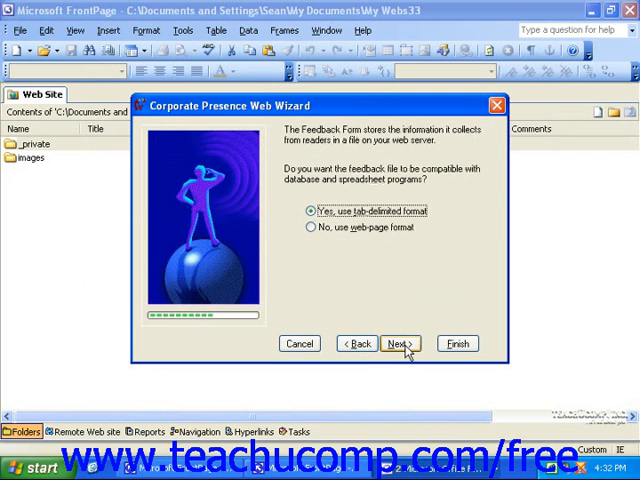
{"action": "left_click", "coordinate": [400, 344]}
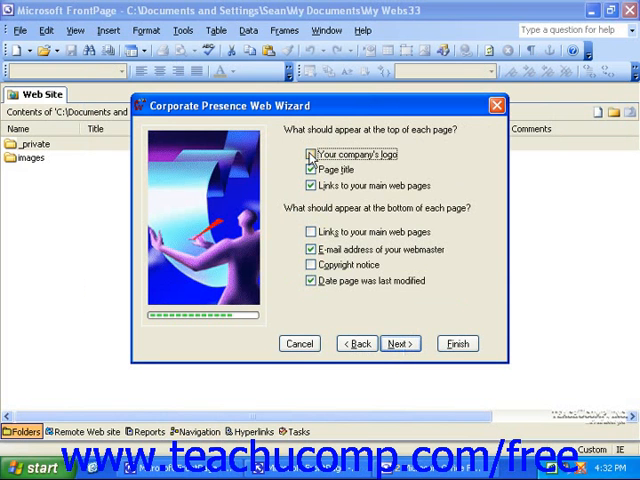
{"action": "left_click", "coordinate": [400, 344]}
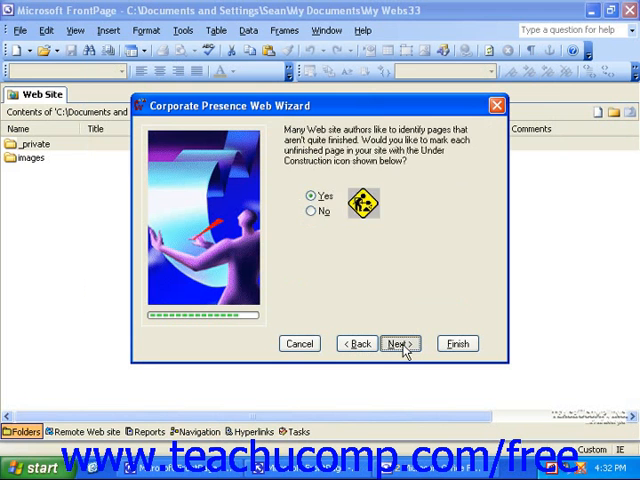
- Keep under-construction icons and enter Adventure Works Inc, Adventure Works and the Buffalo address
{"action": "left_click", "coordinate": [402, 344]}
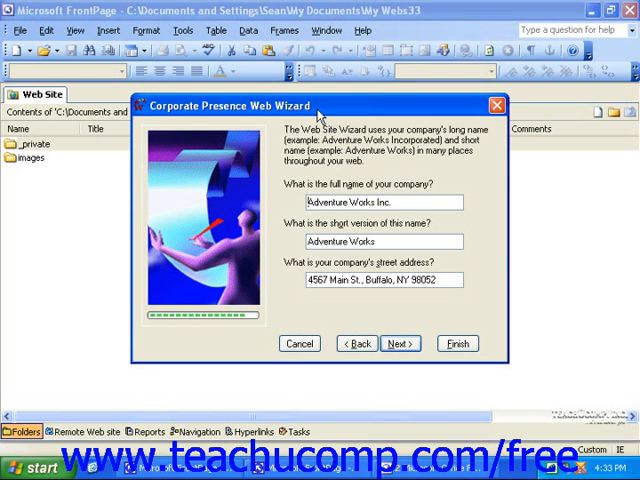
{"action": "mouse_move", "coordinate": [380, 176]}
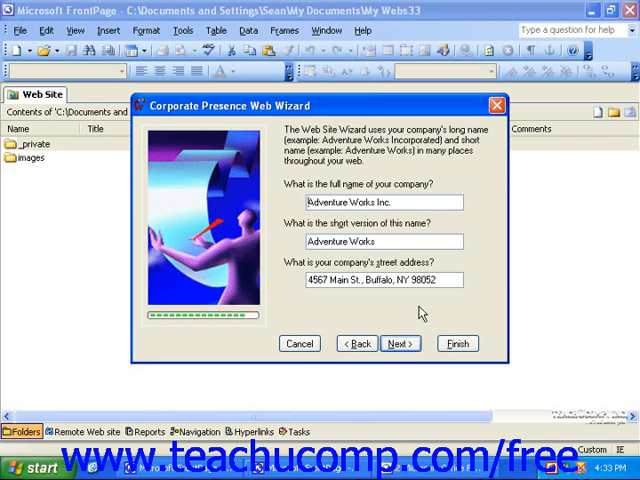
- Accept the company name, address, phone, fax and e-mail details to reach the final wizard page
{"action": "left_click", "coordinate": [400, 344]}
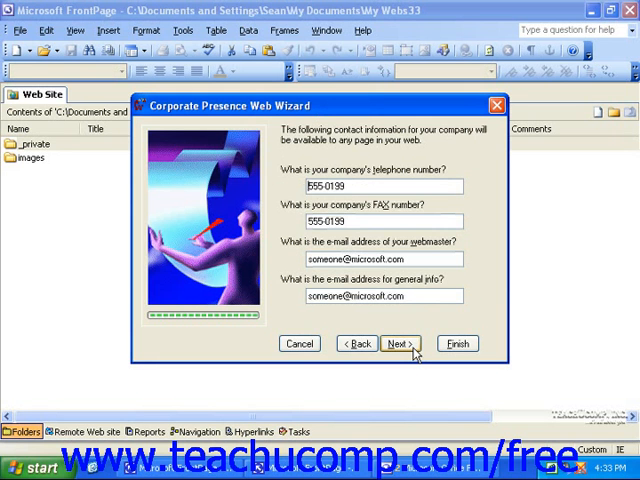
{"action": "left_click", "coordinate": [400, 344]}
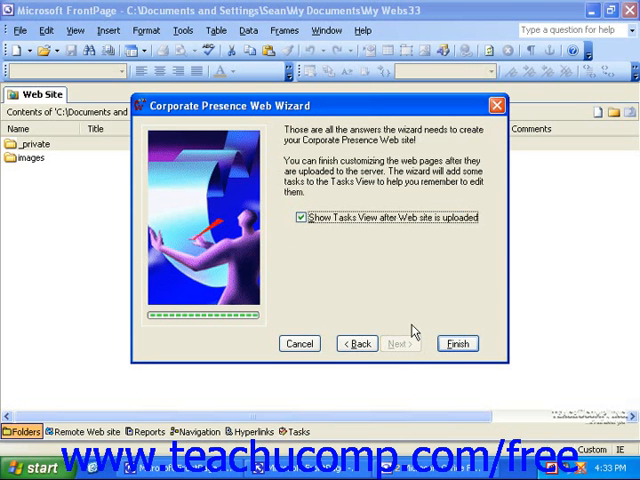
{"action": "mouse_move", "coordinate": [412, 350]}
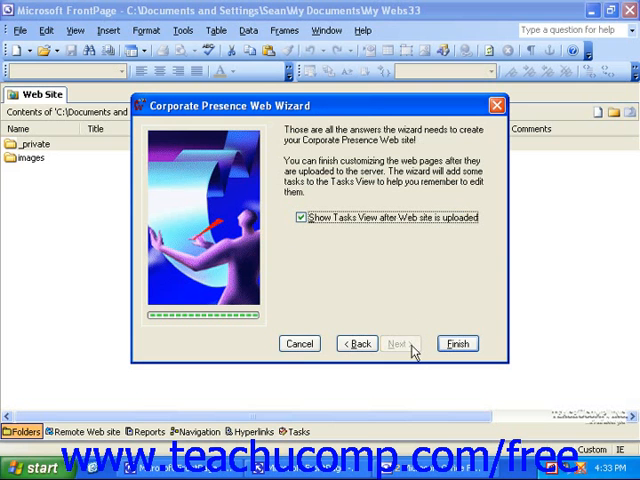
{"action": "mouse_move", "coordinate": [444, 348]}
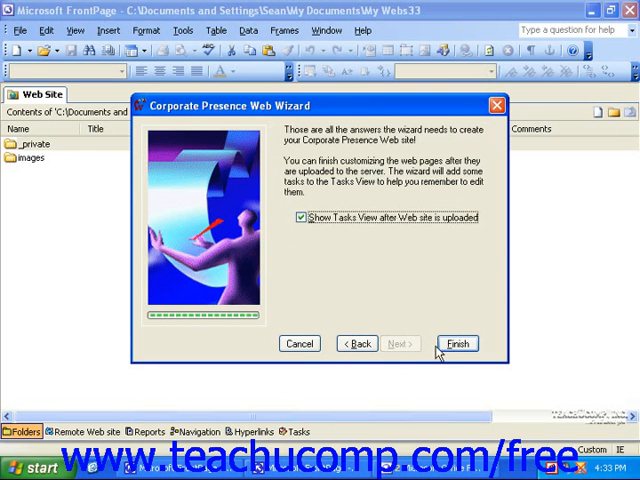
- Finish the wizard so the Adventure Works site's pages and folders appear in Folders view
{"action": "left_click", "coordinate": [456, 344]}
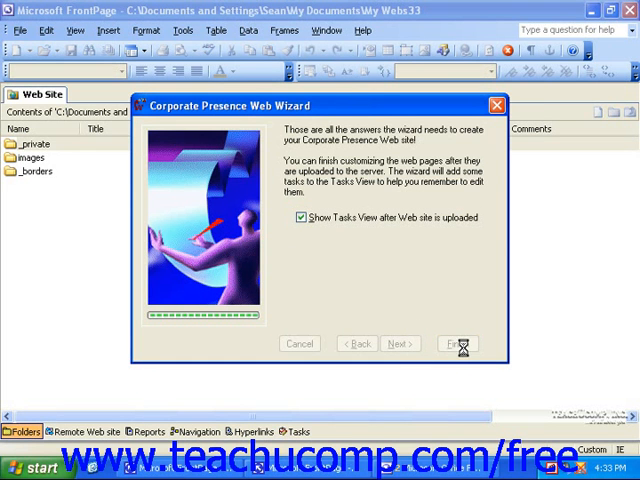
{"action": "left_click", "coordinate": [464, 344]}
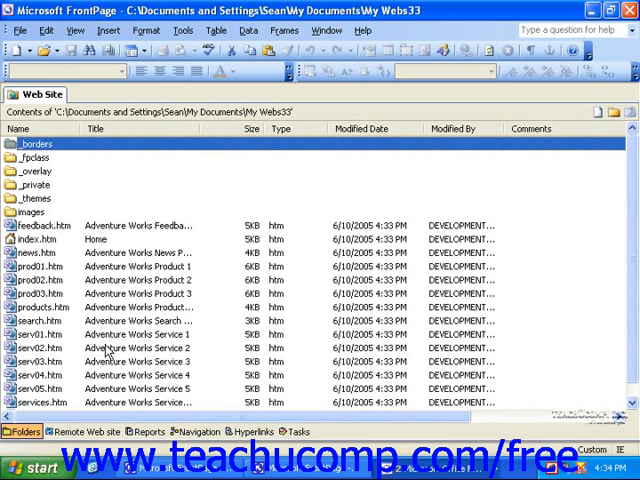
{"action": "mouse_move", "coordinate": [156, 280]}
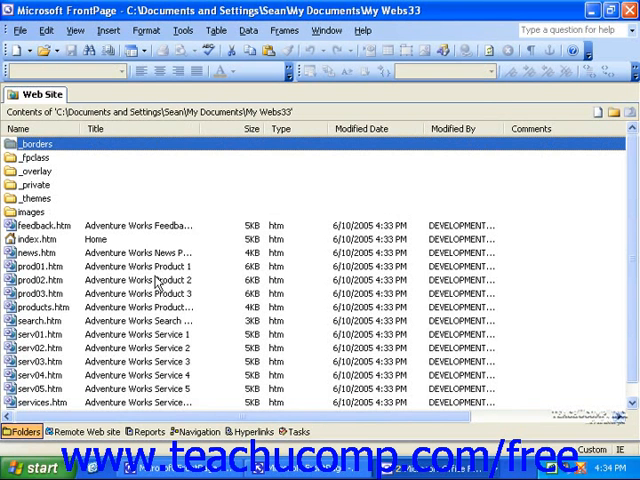